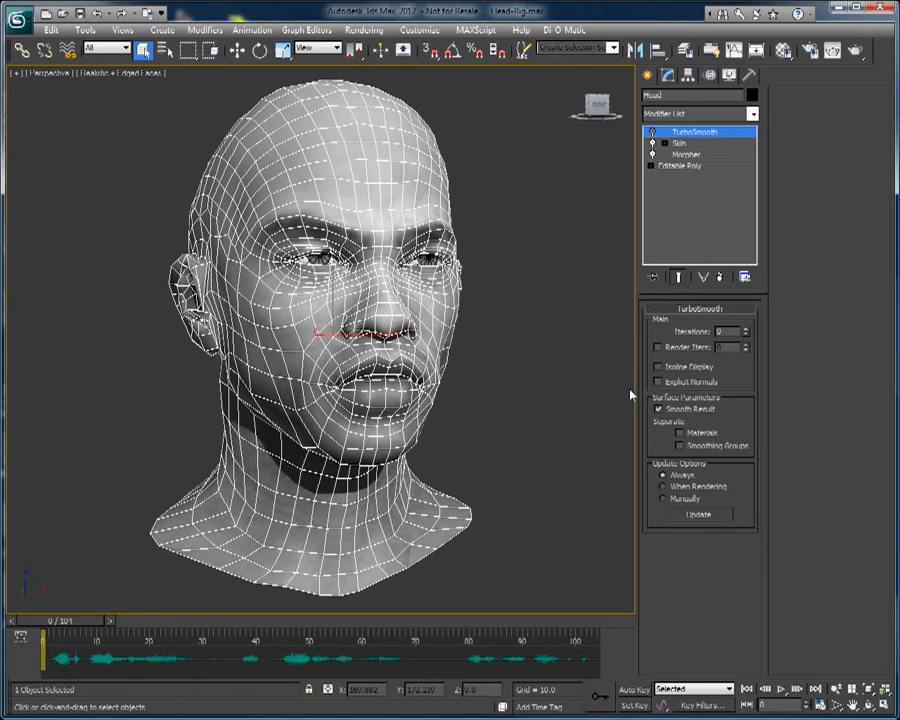
Select the Voice-O-Matic modifier in the stack to show its rollout.
{"action": "left_click", "coordinate": [688, 154]}
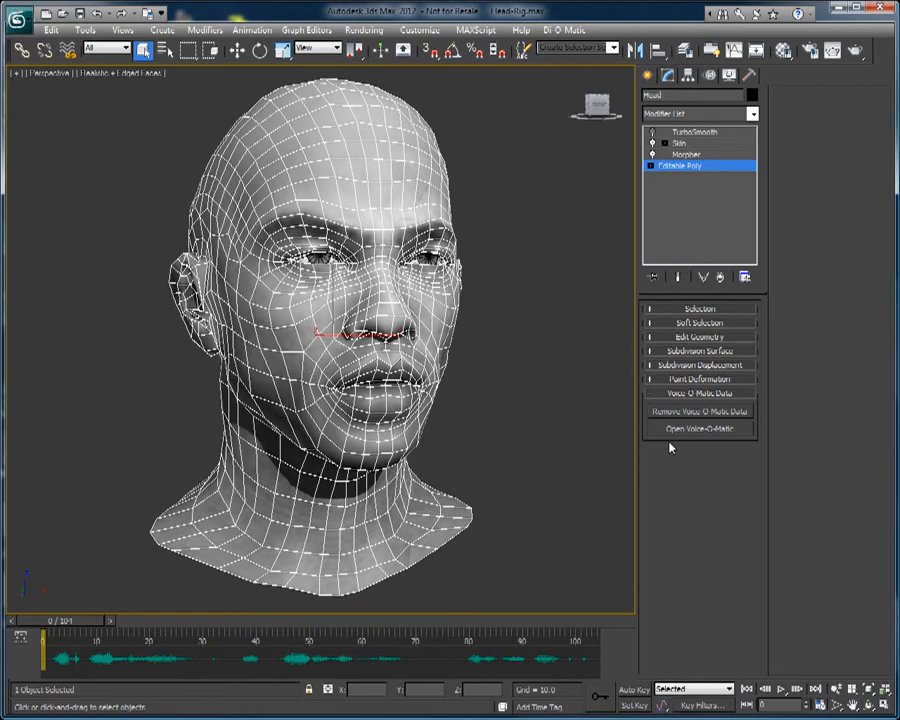
Bring up the Voice-O-Matic dialog and load the speech sound file as its input.
{"action": "left_click", "coordinate": [700, 428]}
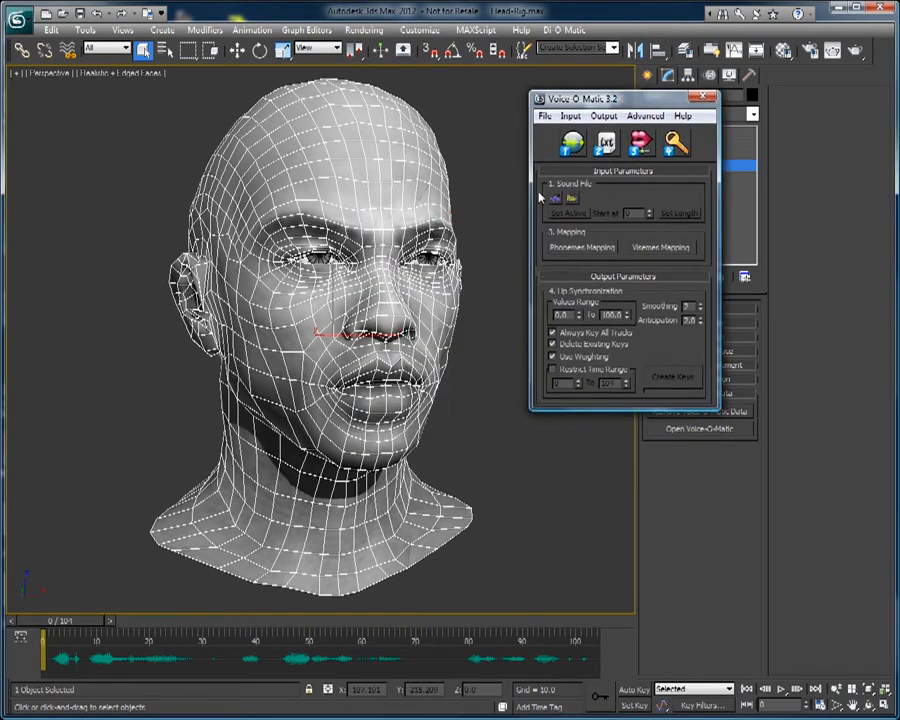
{"action": "left_click", "coordinate": [556, 200]}
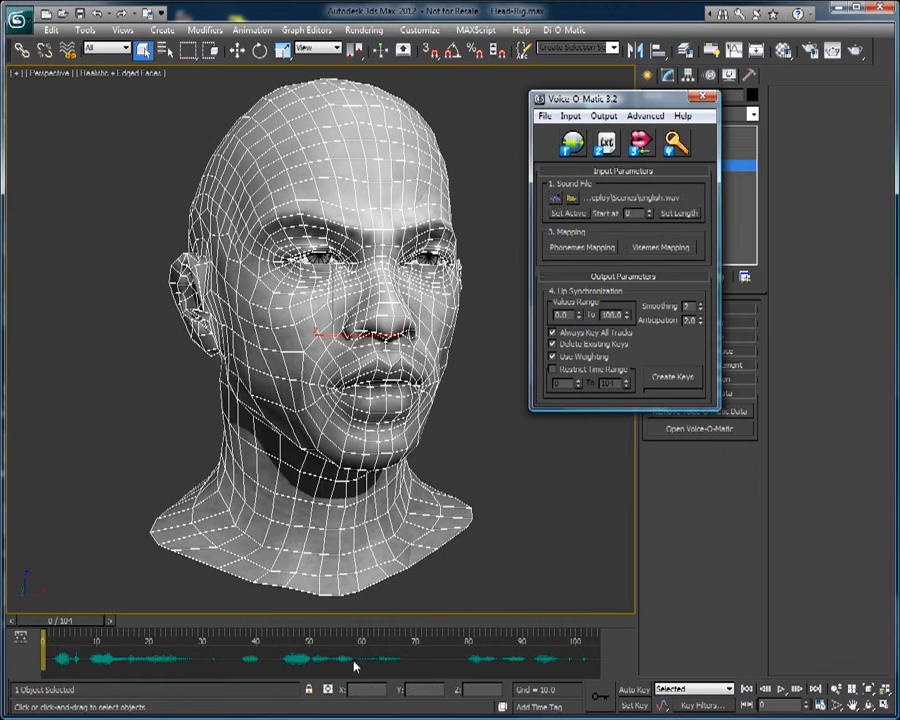
{"action": "mouse_move", "coordinate": [708, 170]}
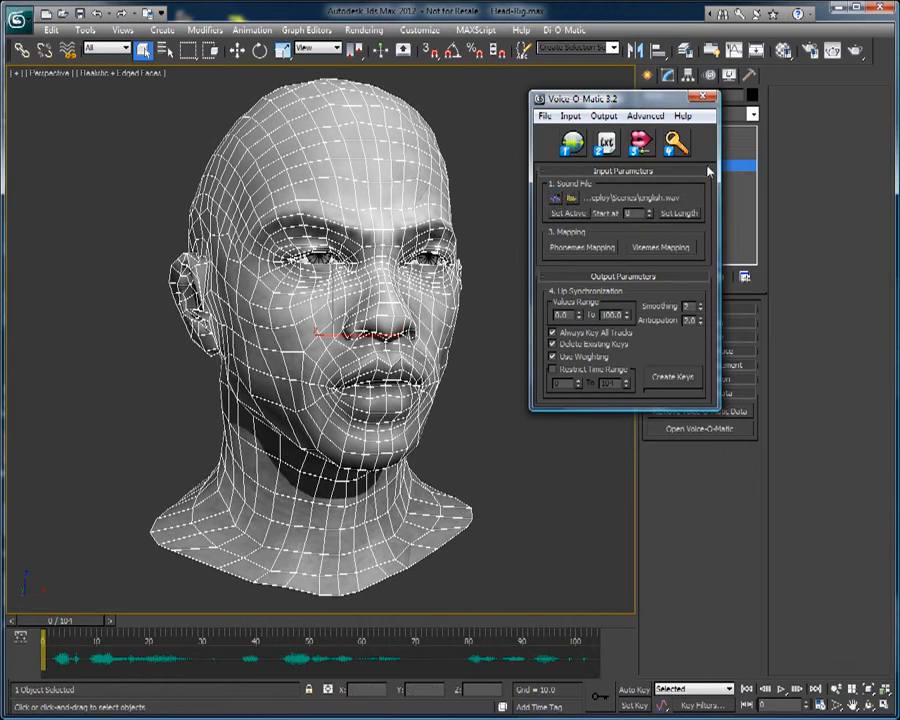
{"action": "left_click", "coordinate": [672, 376]}
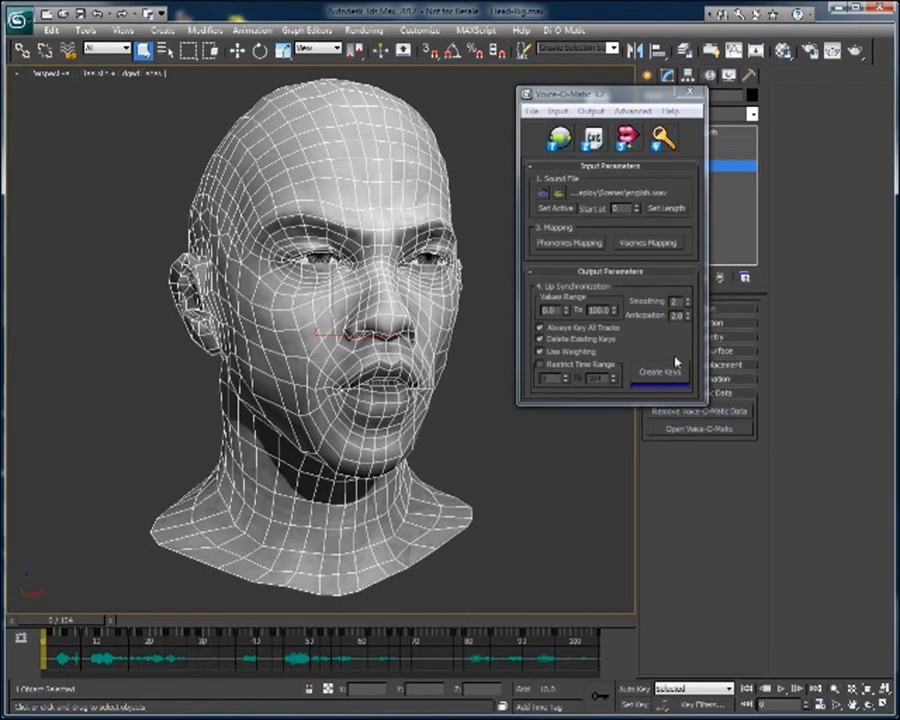
Create lip sync keys from the loaded sound on the morph channels.
{"action": "left_click", "coordinate": [660, 372]}
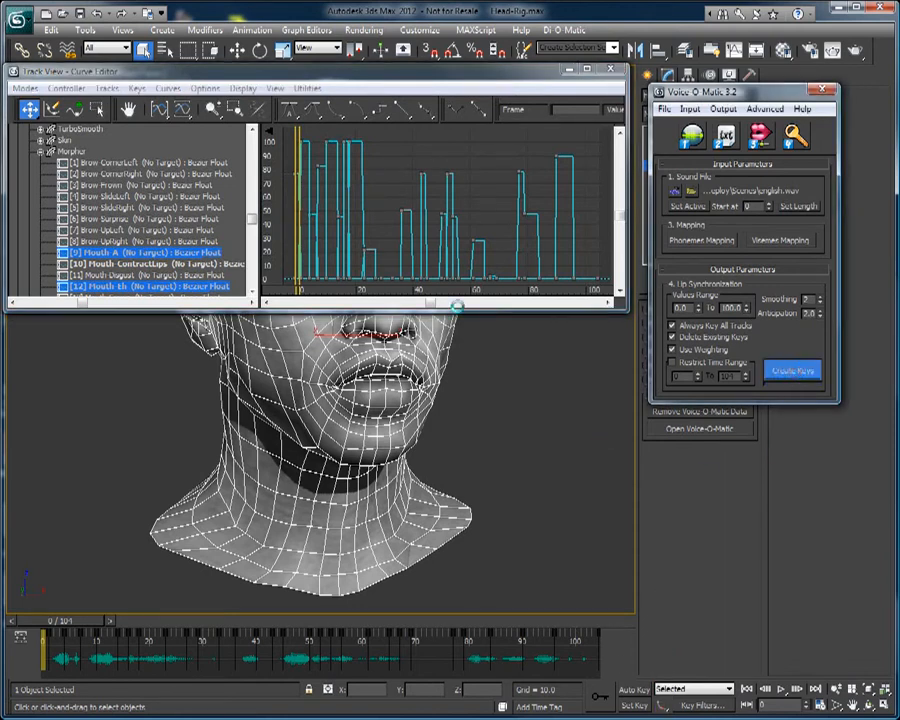
Switch new-key tangents to Smooth and recreate the lip sync keys as rounded curves.
{"action": "left_click", "coordinate": [792, 370]}
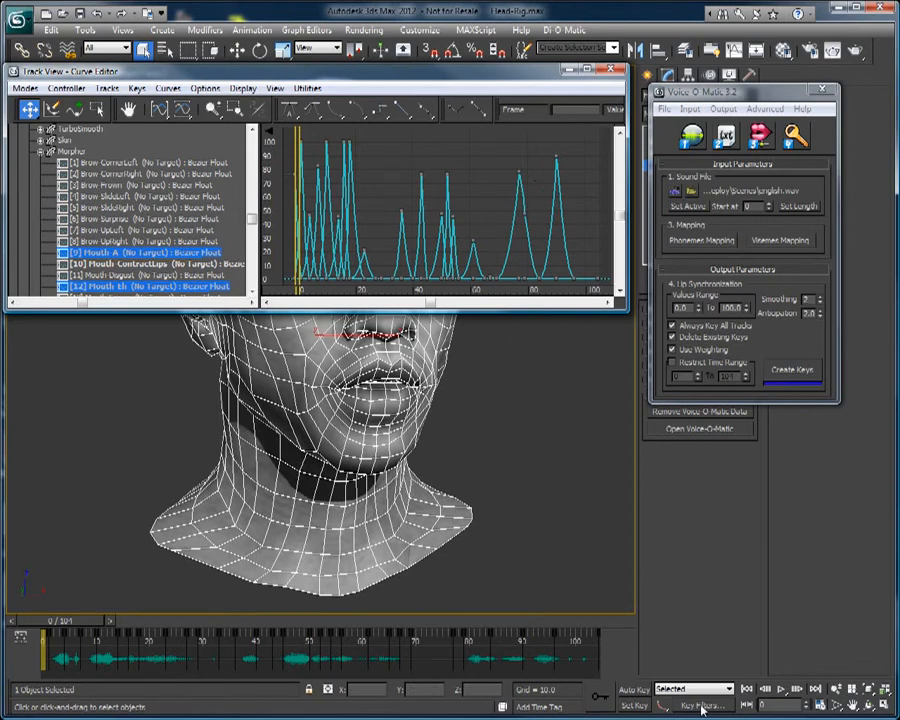
{"action": "mouse_move", "coordinate": [780, 414]}
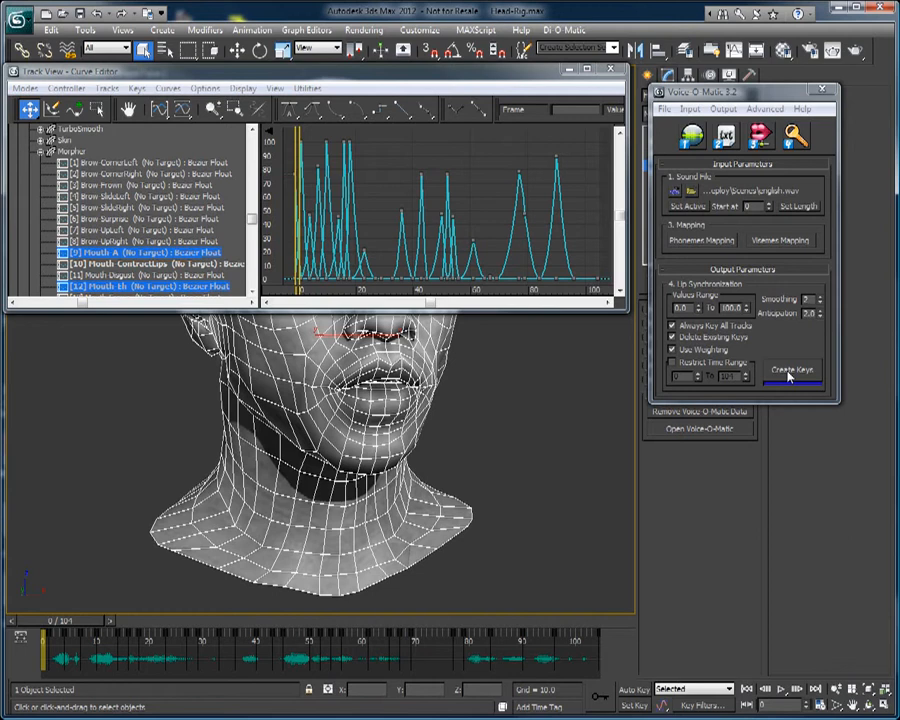
{"action": "left_click", "coordinate": [792, 370]}
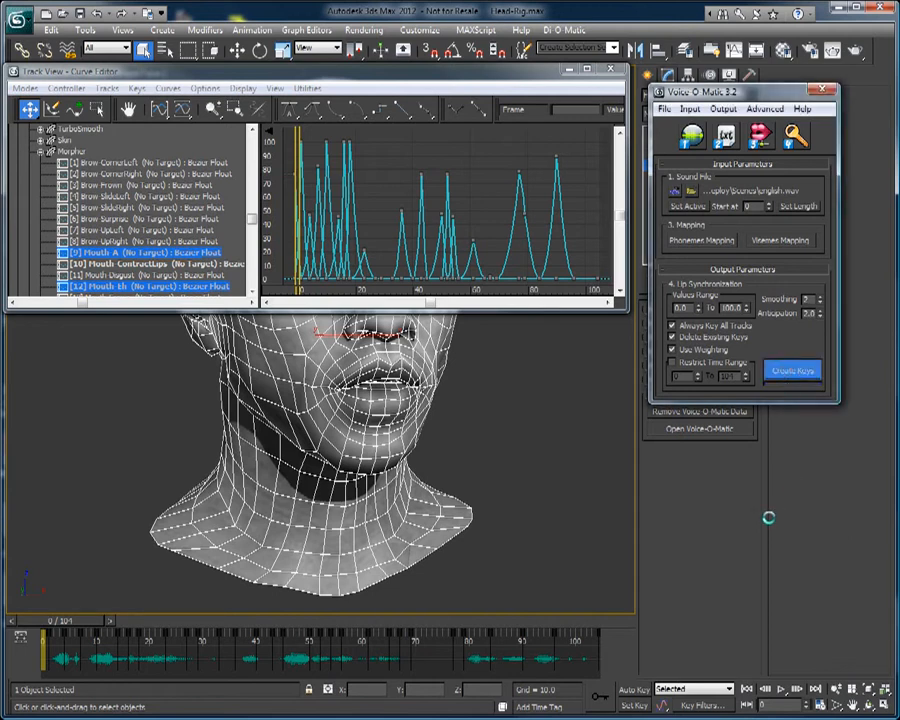
{"action": "left_click", "coordinate": [792, 370]}
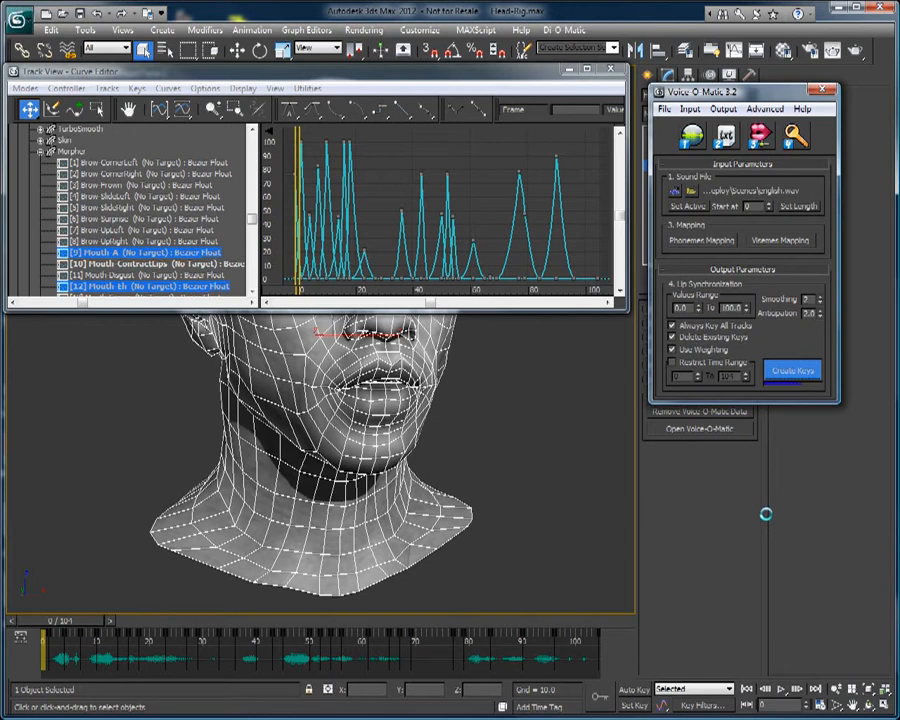